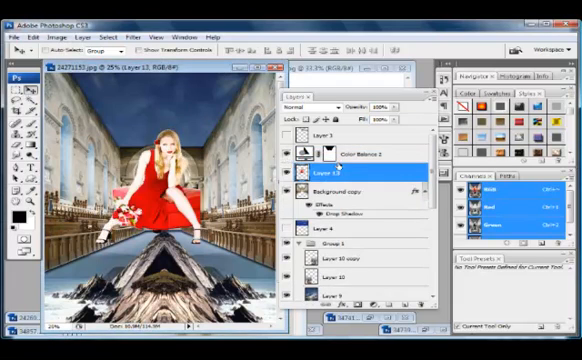
Tile the red-dress source photo beside the cathedral composite
drag(176, 184, 236, 264)
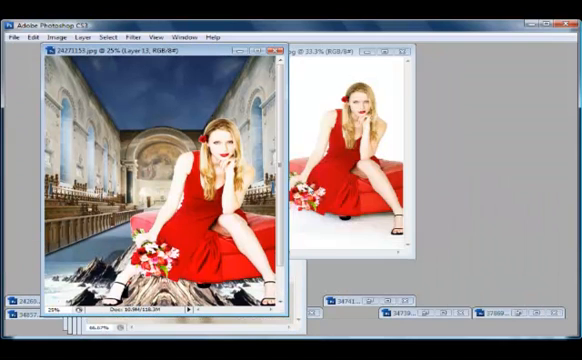
Maximize the cathedral composite document window to fill the workspace
click(412, 48)
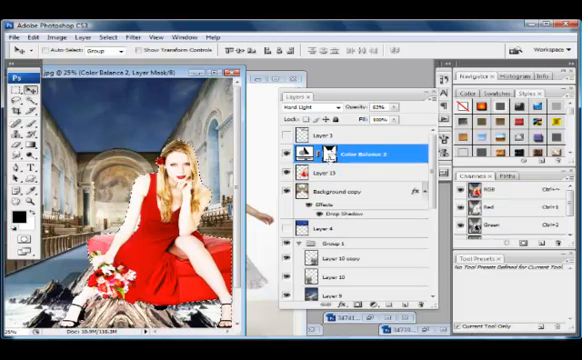
mouse_move(324, 156)
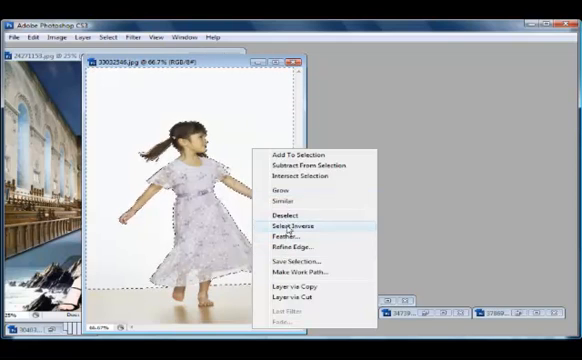
Invert the white-background selection to isolate the girl in the white dress
click(292, 226)
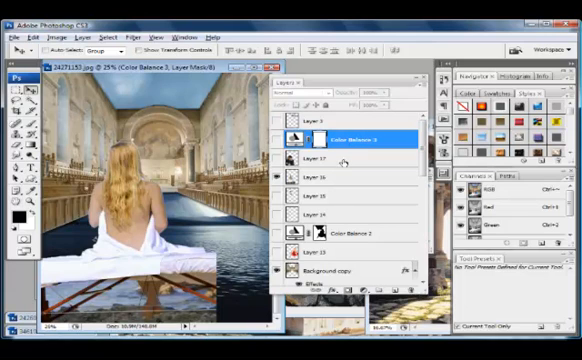
Add a Color Balance adjustment layer above the woman in the cathedral scene
click(320, 176)
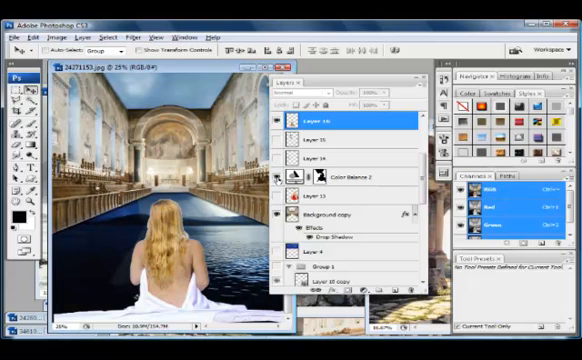
right_click(302, 176)
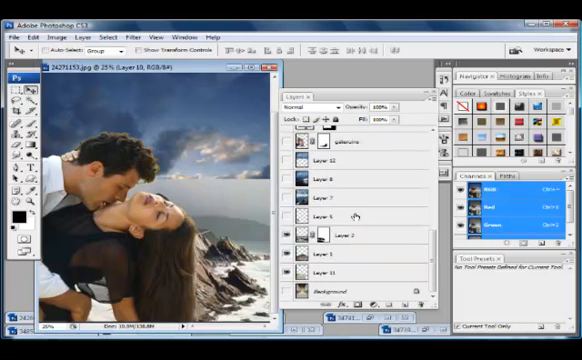
Hide the panels to view the couple layered over the beach background
key(tab)
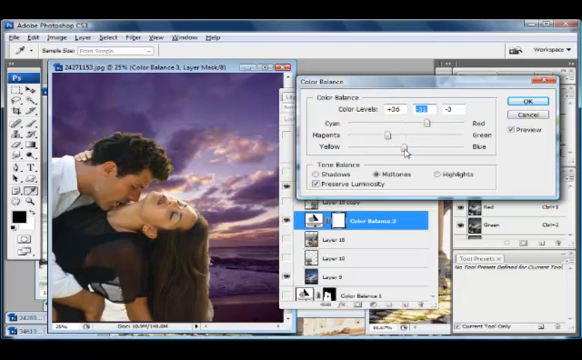
Shift the Cyan–Red slider toward Red for the midtones and the shadows
drag(390, 148, 410, 148)
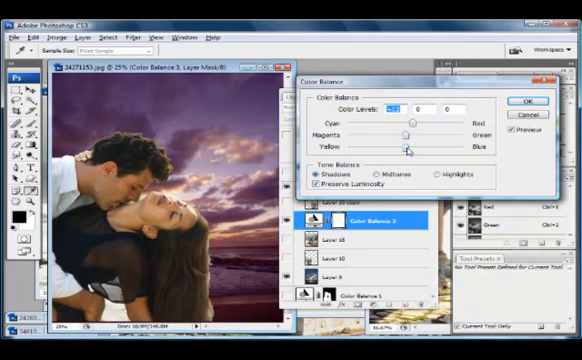
drag(410, 132, 390, 132)
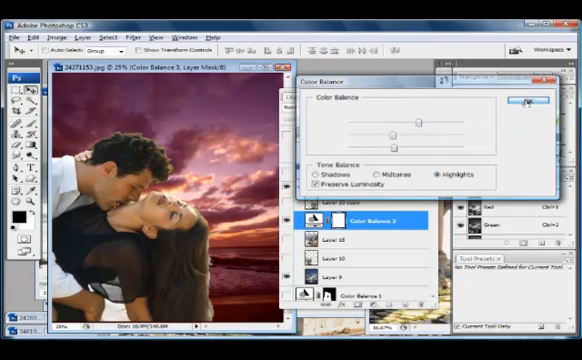
Commit the Color Balance and show the adjustment layer's blend mode choices
click(520, 104)
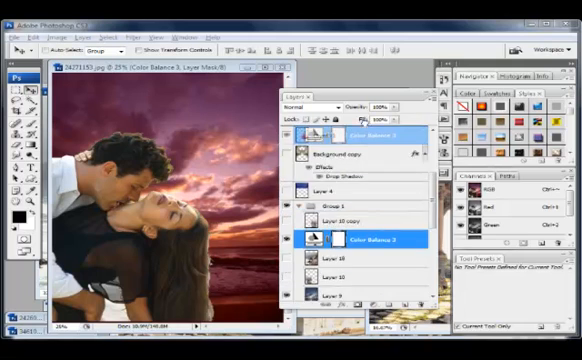
scroll(down, 3)
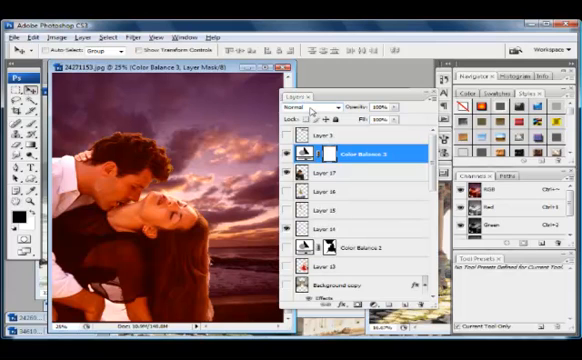
click(310, 104)
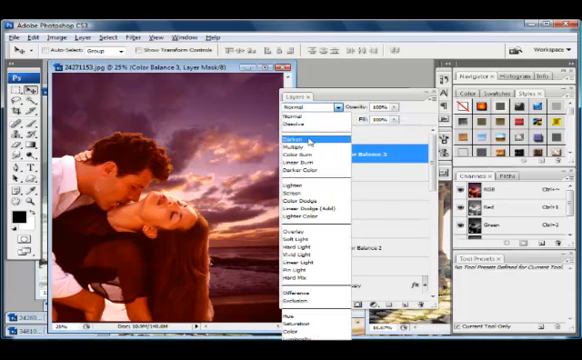